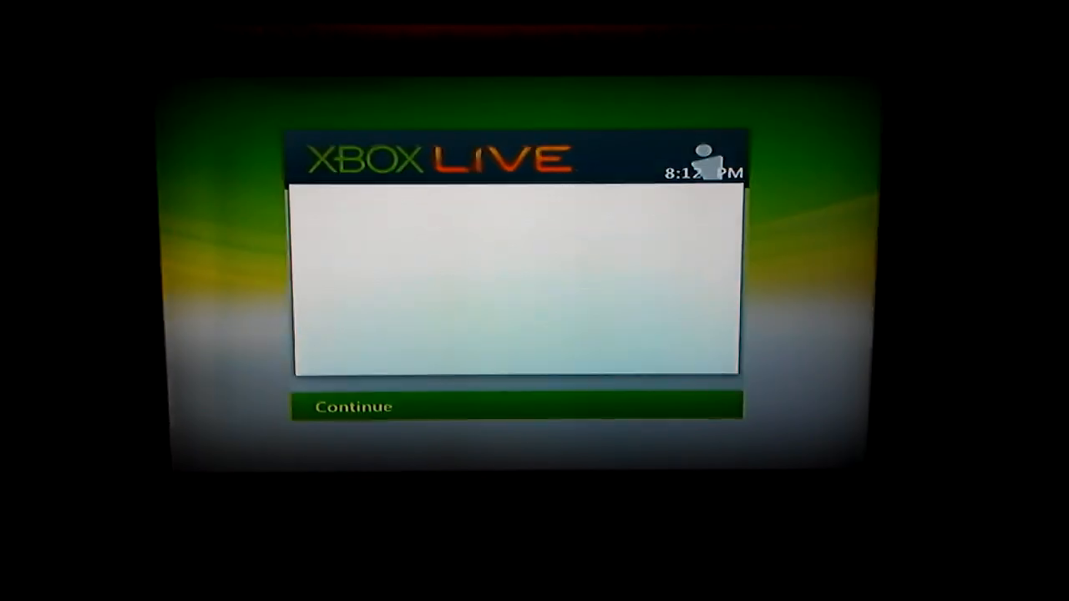
Step: Continue past the setup screen and sign in with the saved Xbox LIVE gamer profile
click(518, 407)
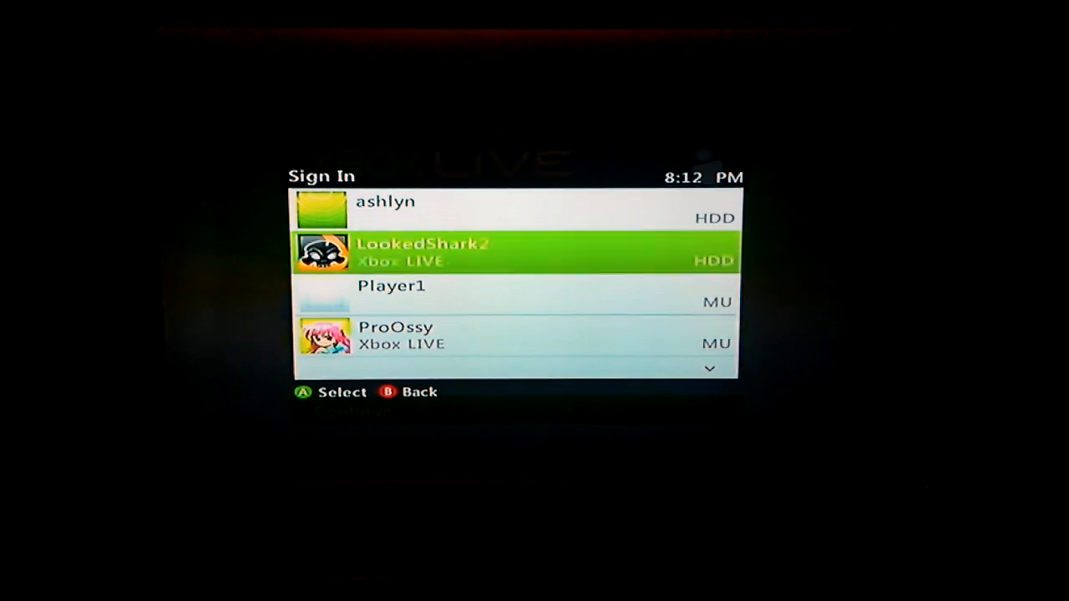
click(513, 253)
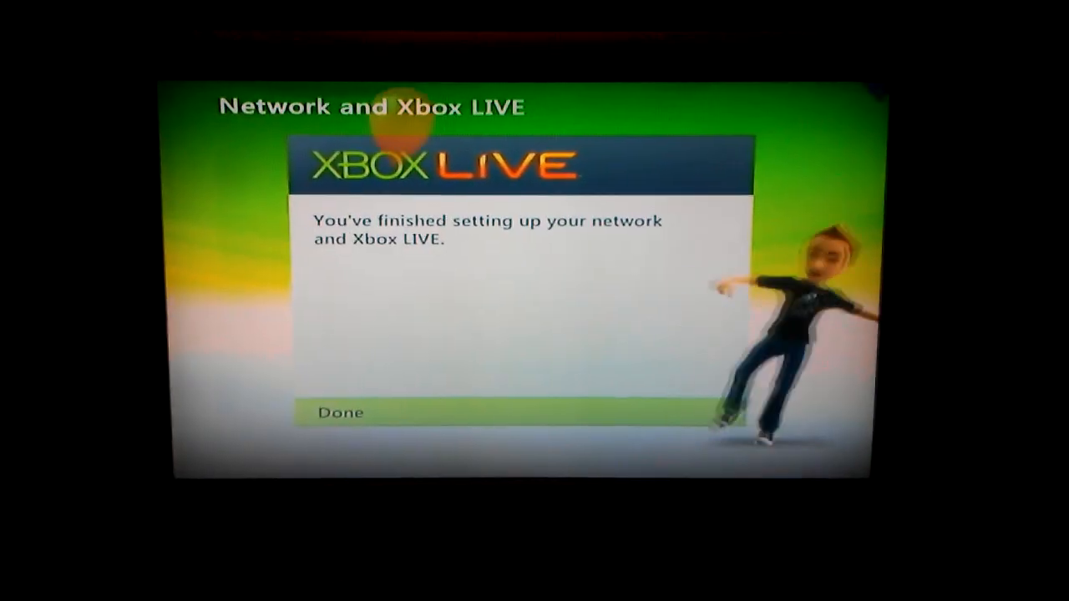